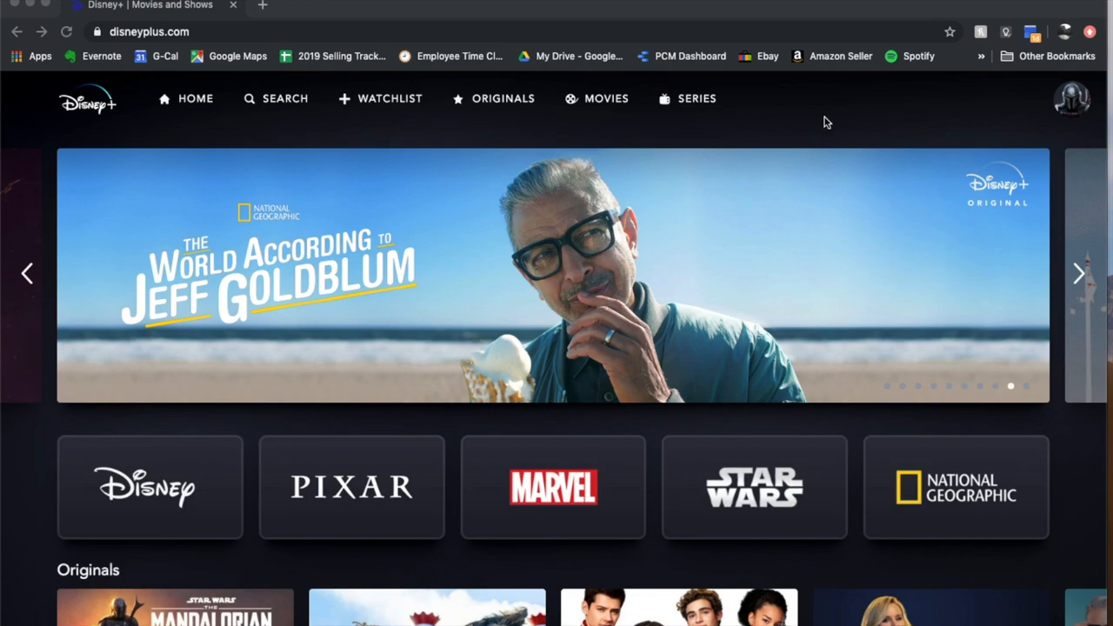
{"action": "mouse_move", "coordinate": [142, 118]}
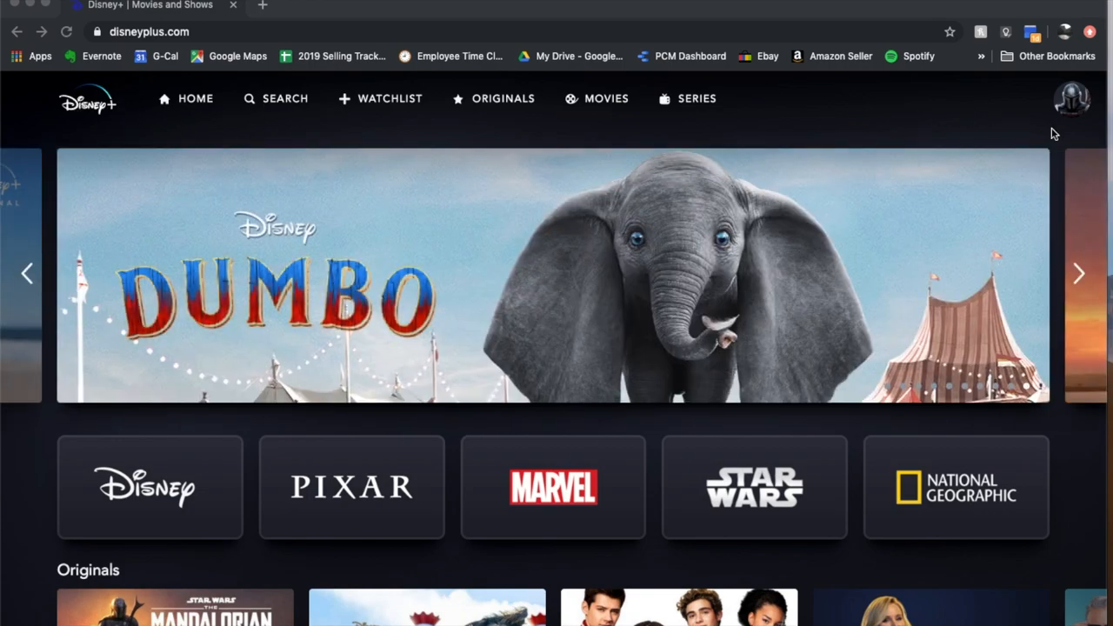
{"action": "mouse_move", "coordinate": [1045, 118]}
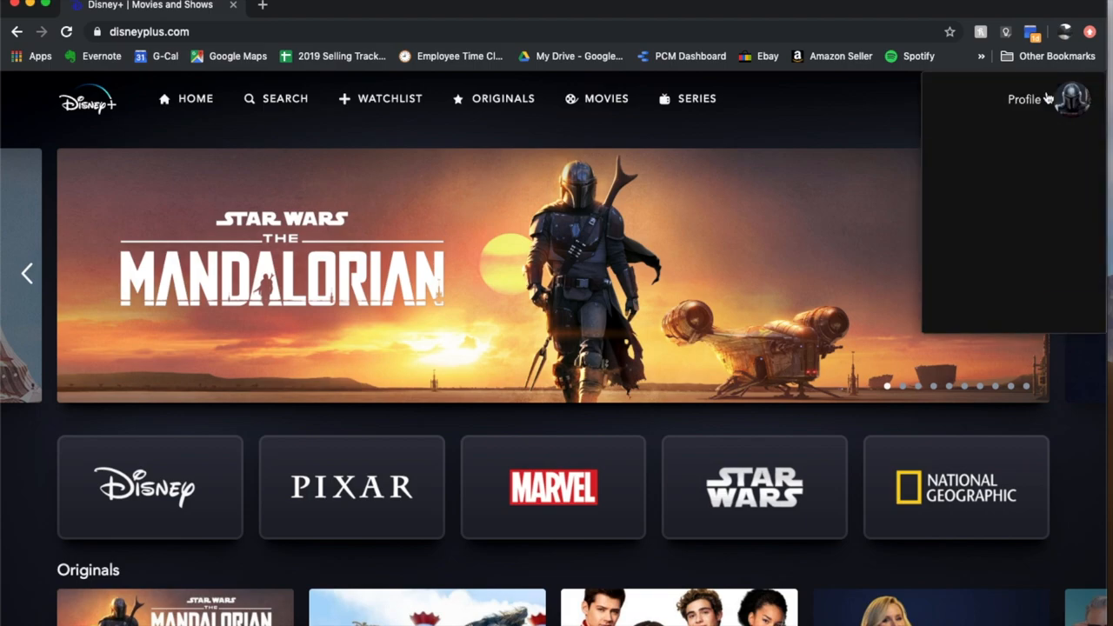
From the profile menu, go to Edit Profiles and select the primary profile to edit
{"action": "left_click", "coordinate": [1075, 97]}
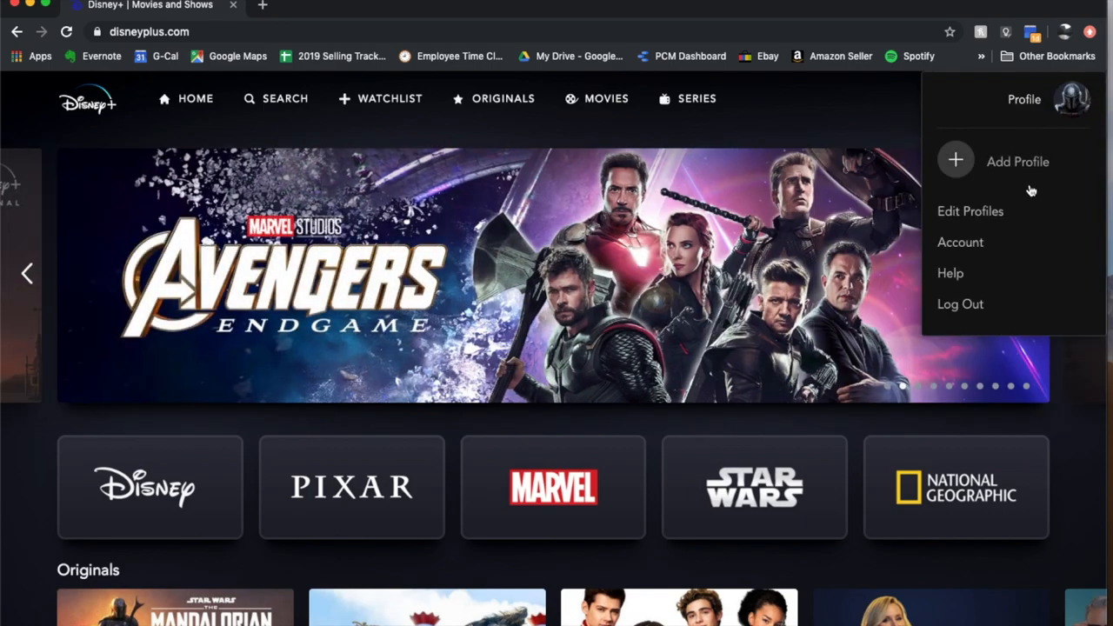
{"action": "left_click", "coordinate": [971, 211]}
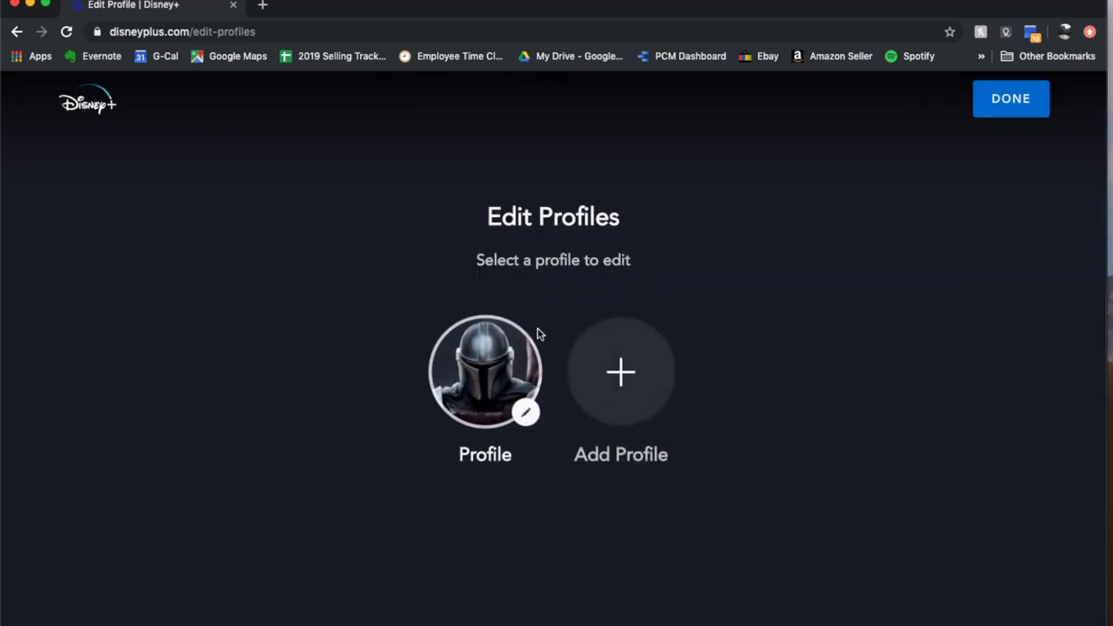
{"action": "left_click", "coordinate": [485, 372]}
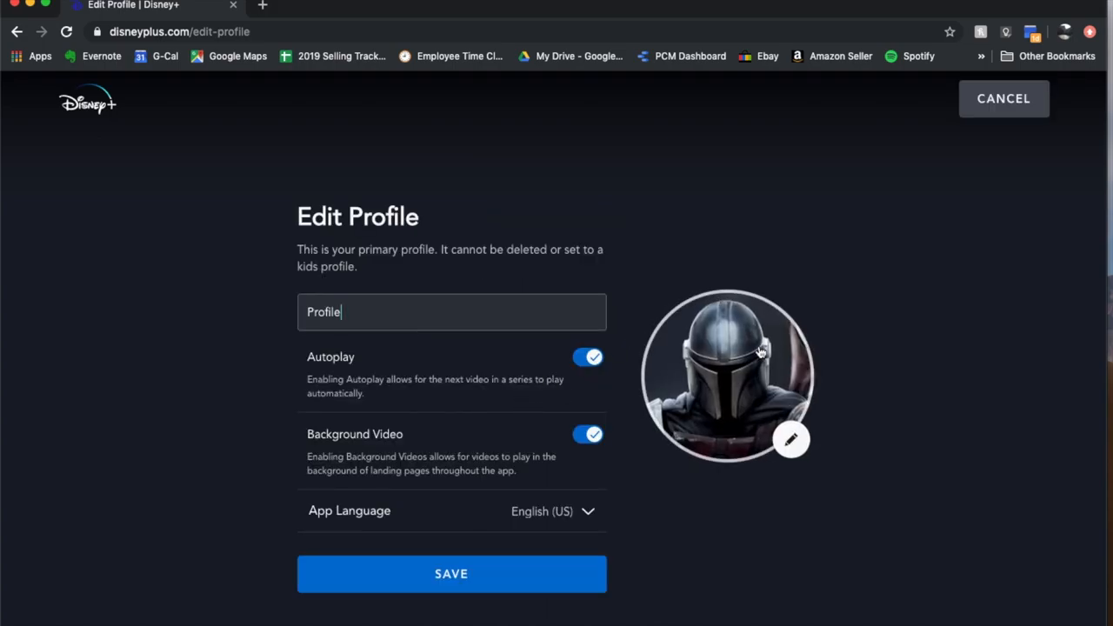
{"action": "mouse_move", "coordinate": [789, 440]}
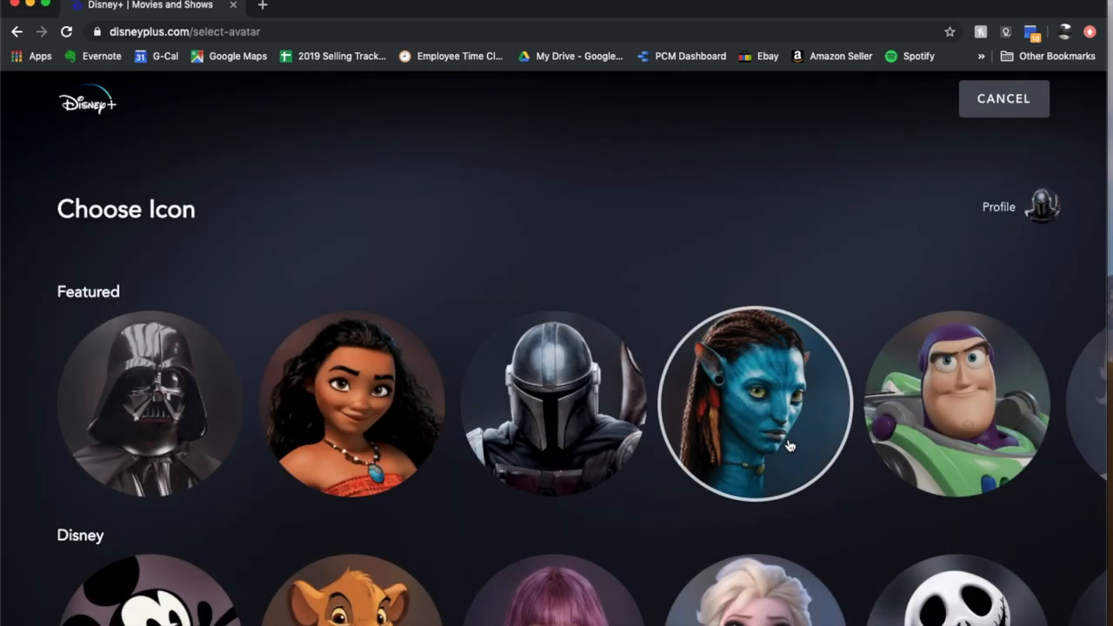
{"action": "mouse_move", "coordinate": [739, 255]}
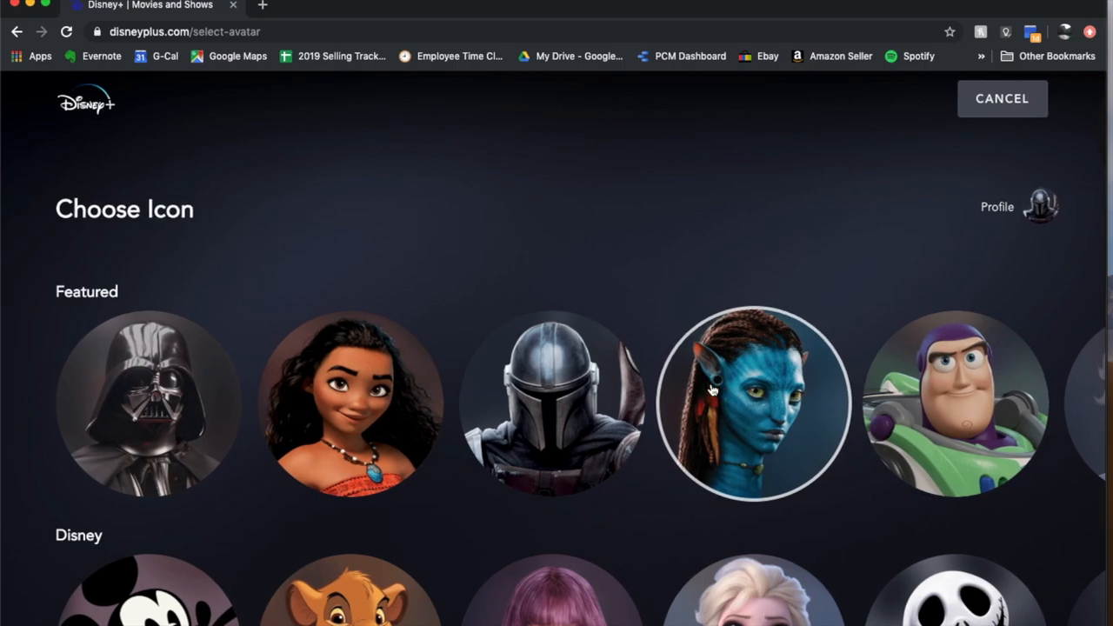
Scroll down the Choose Icon page to see the Featured, Disney and Marvel avatars
{"action": "scroll", "scroll_direction": "down", "scroll_amount": 3}
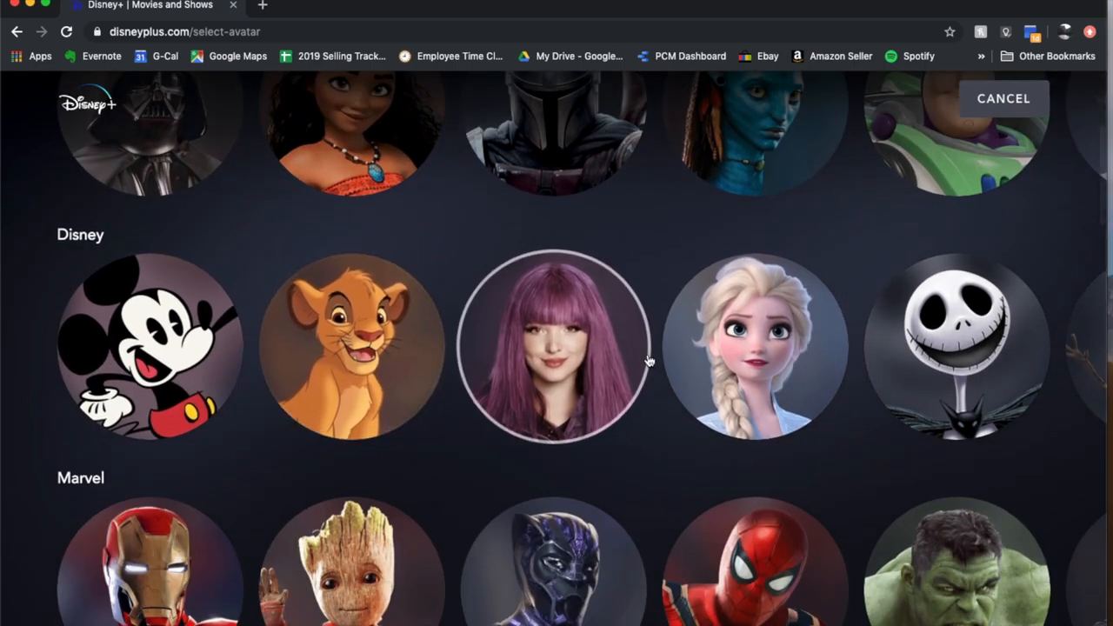
{"action": "mouse_move", "coordinate": [1079, 352]}
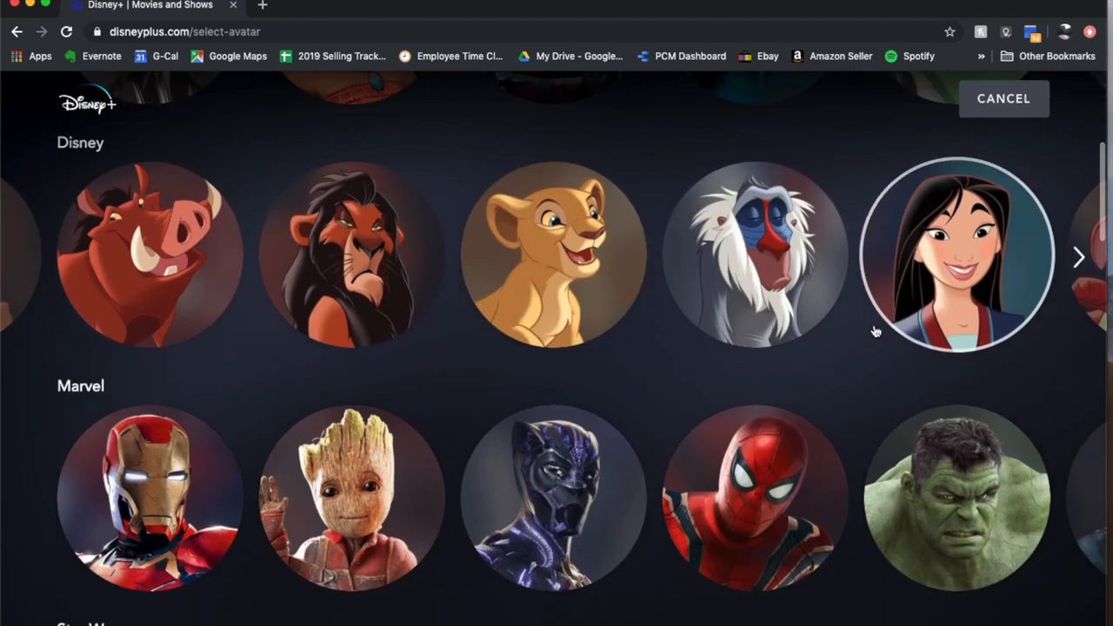
{"action": "scroll", "scroll_direction": "down", "scroll_amount": 3}
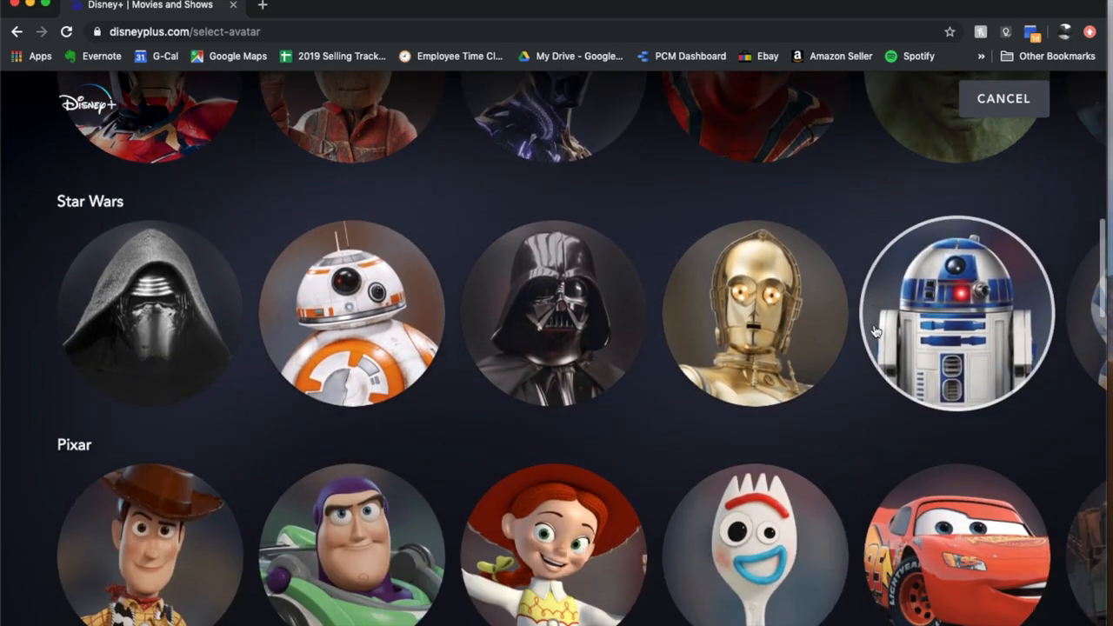
{"action": "scroll", "scroll_direction": "down", "scroll_amount": 3}
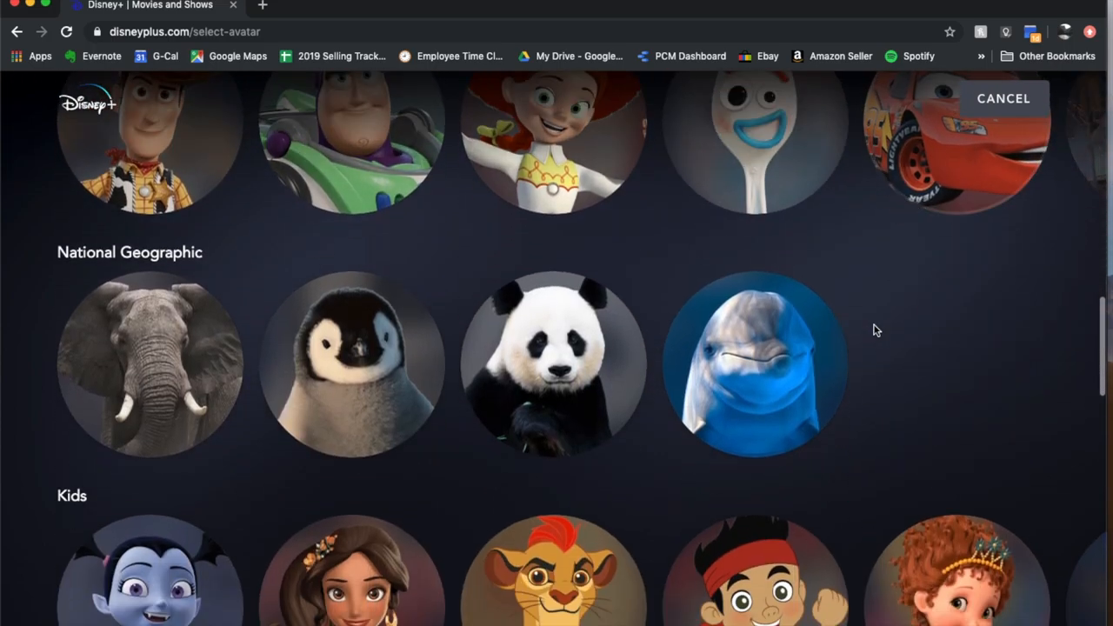
{"action": "scroll", "scroll_direction": "down", "scroll_amount": 3}
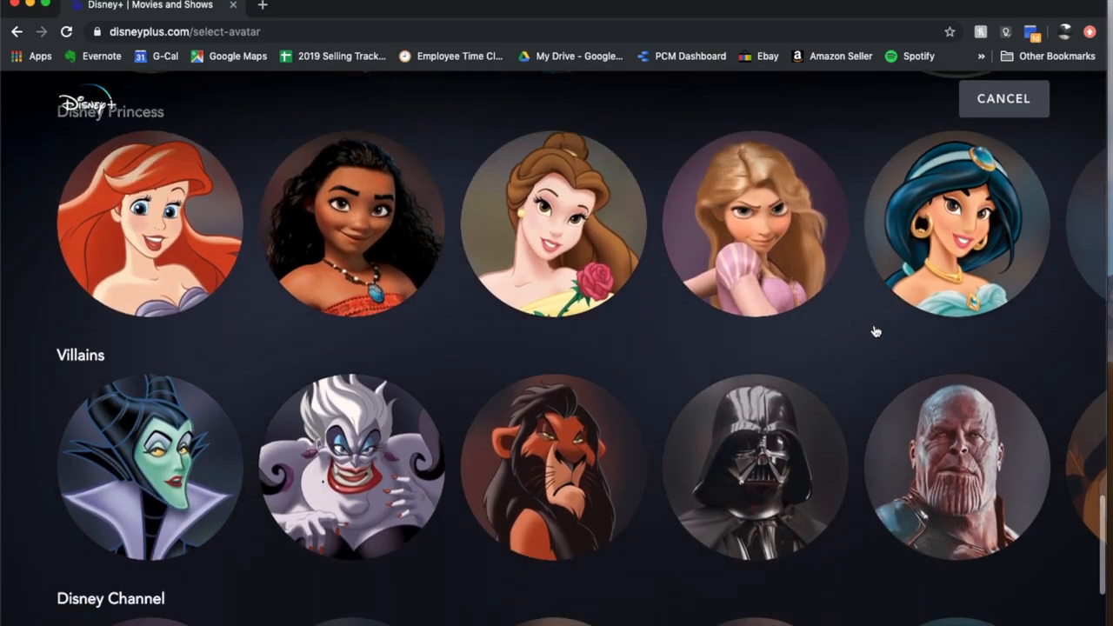
{"action": "scroll", "scroll_direction": "down", "scroll_amount": 3}
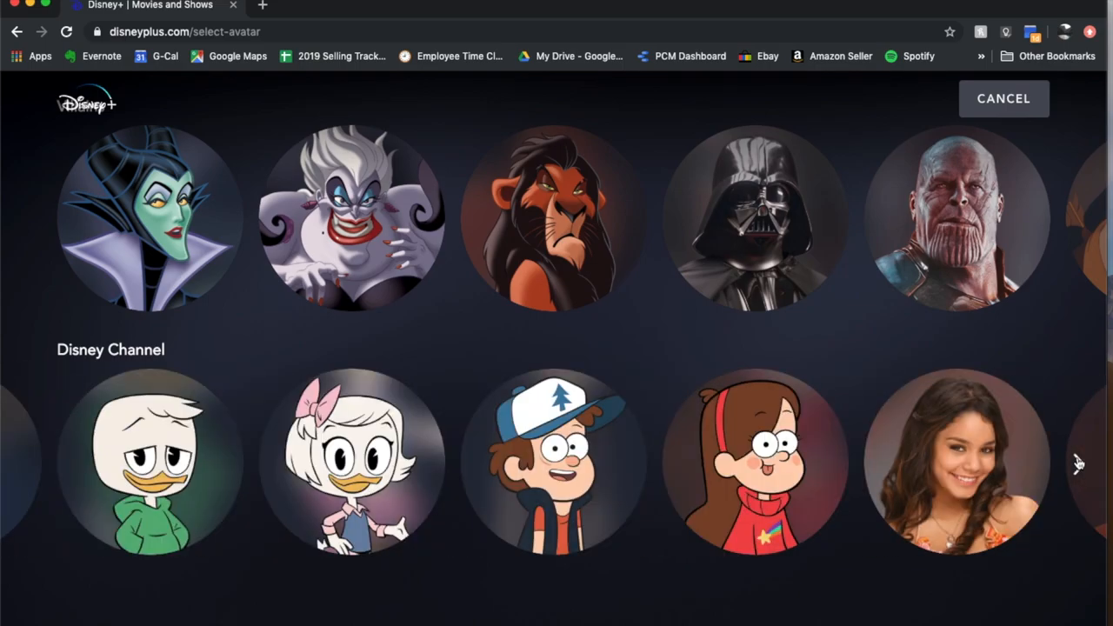
{"action": "scroll", "scroll_direction": "down", "scroll_amount": 3}
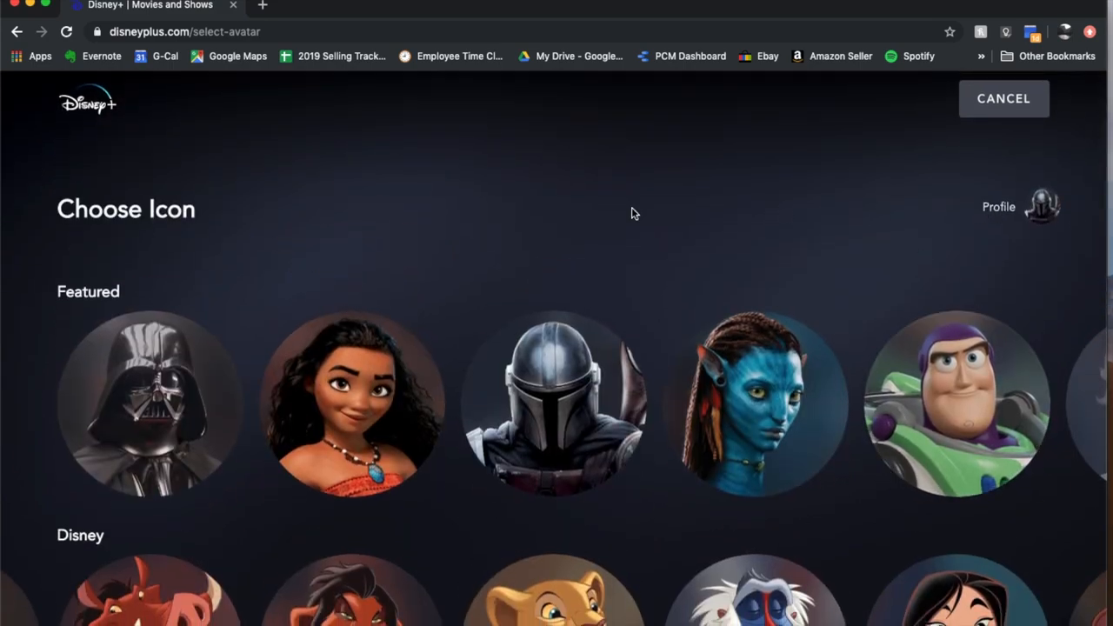
{"action": "mouse_move", "coordinate": [689, 236]}
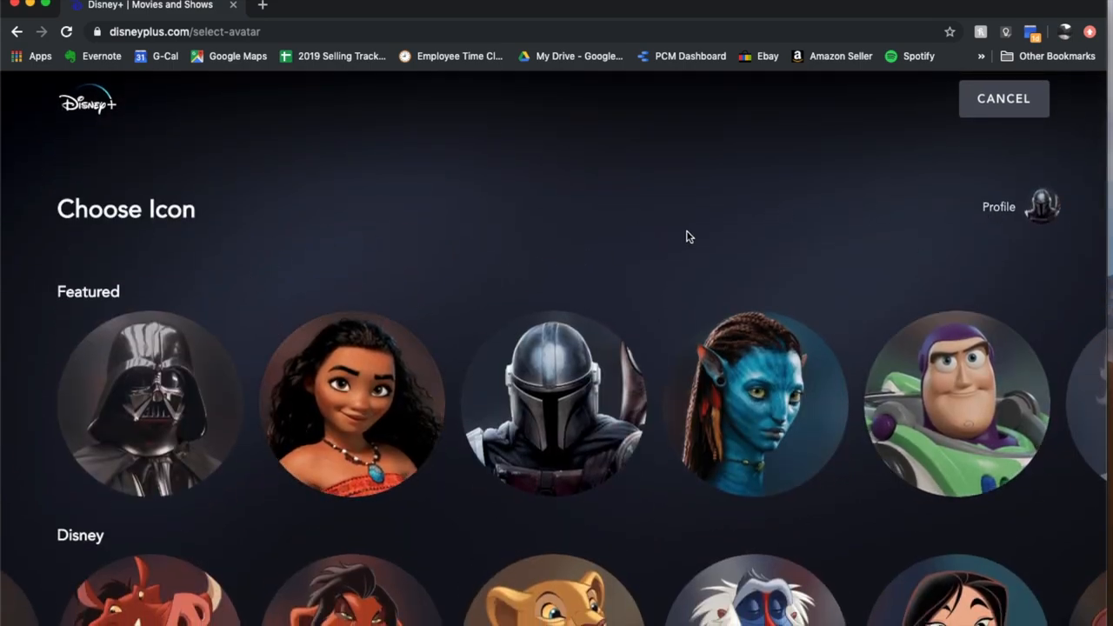
{"action": "scroll", "scroll_direction": "down", "scroll_amount": 3}
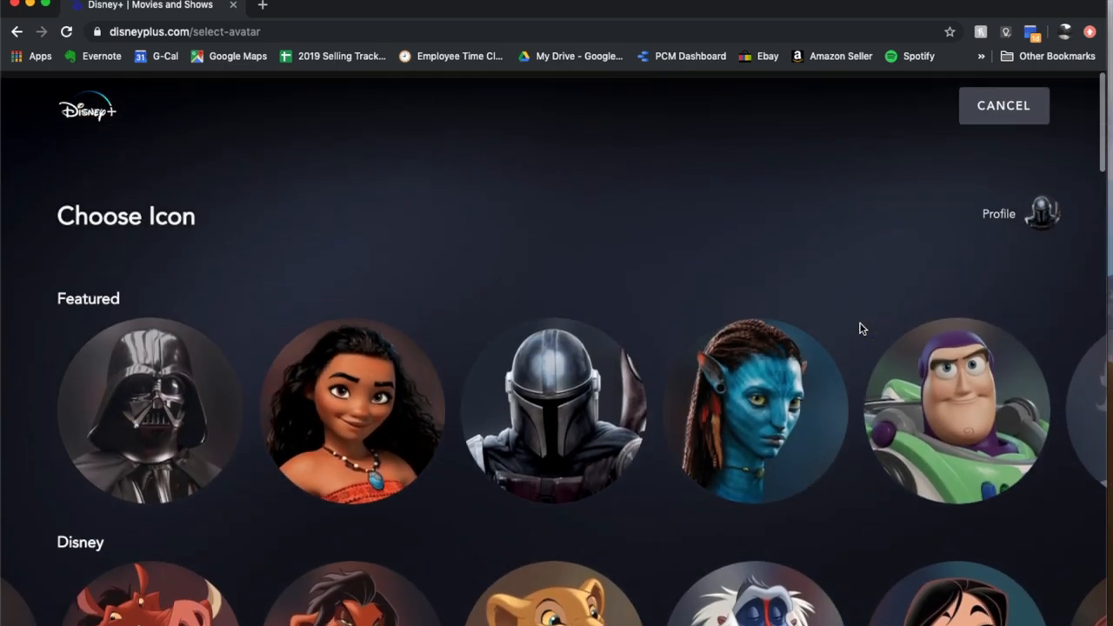
{"action": "scroll", "scroll_direction": "down", "scroll_amount": 3}
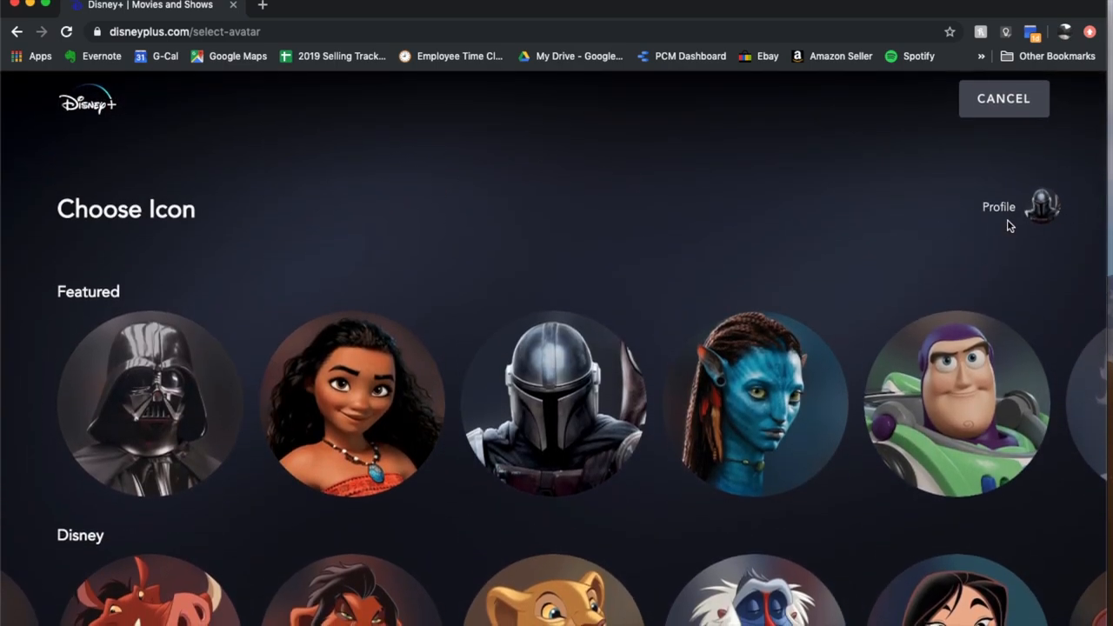
{"action": "mouse_move", "coordinate": [418, 221]}
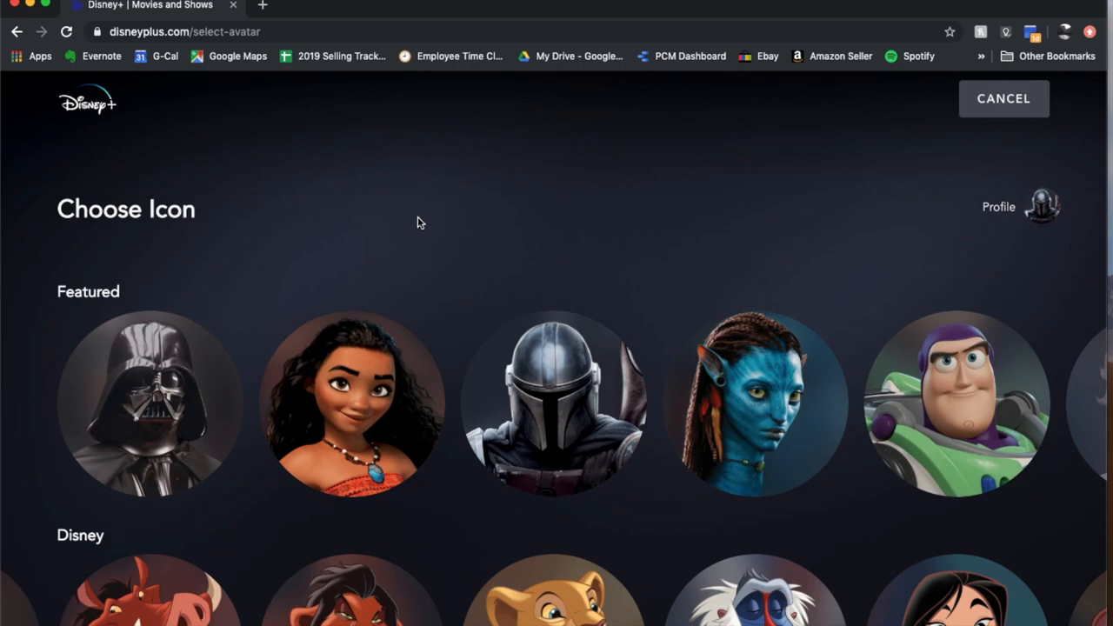
{"action": "mouse_move", "coordinate": [690, 256]}
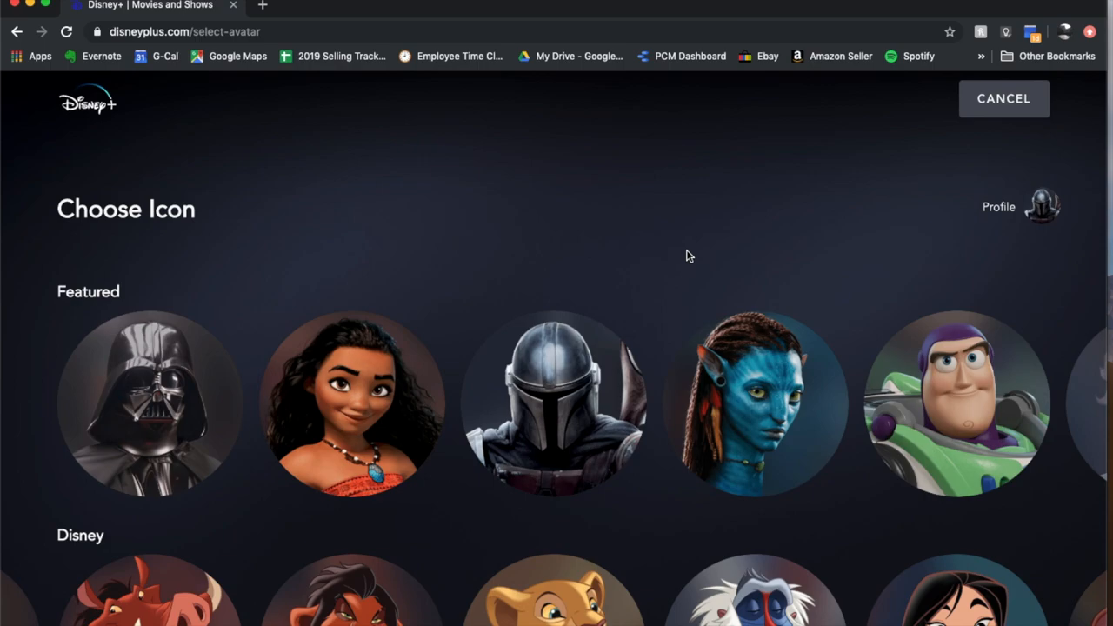
{"action": "mouse_move", "coordinate": [595, 256]}
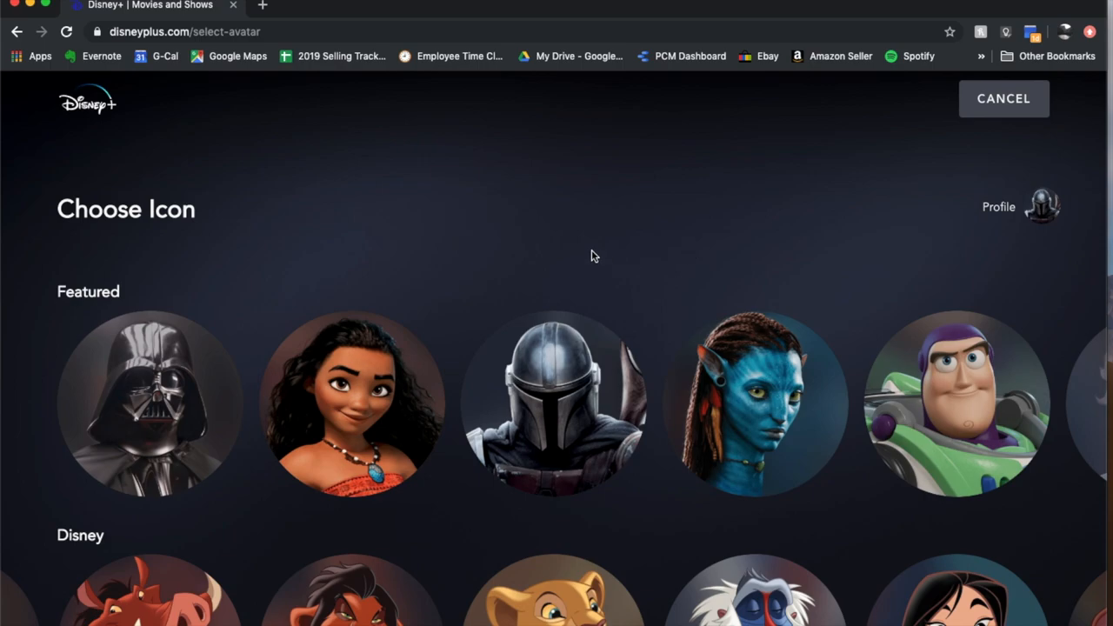
{"action": "mouse_move", "coordinate": [752, 263]}
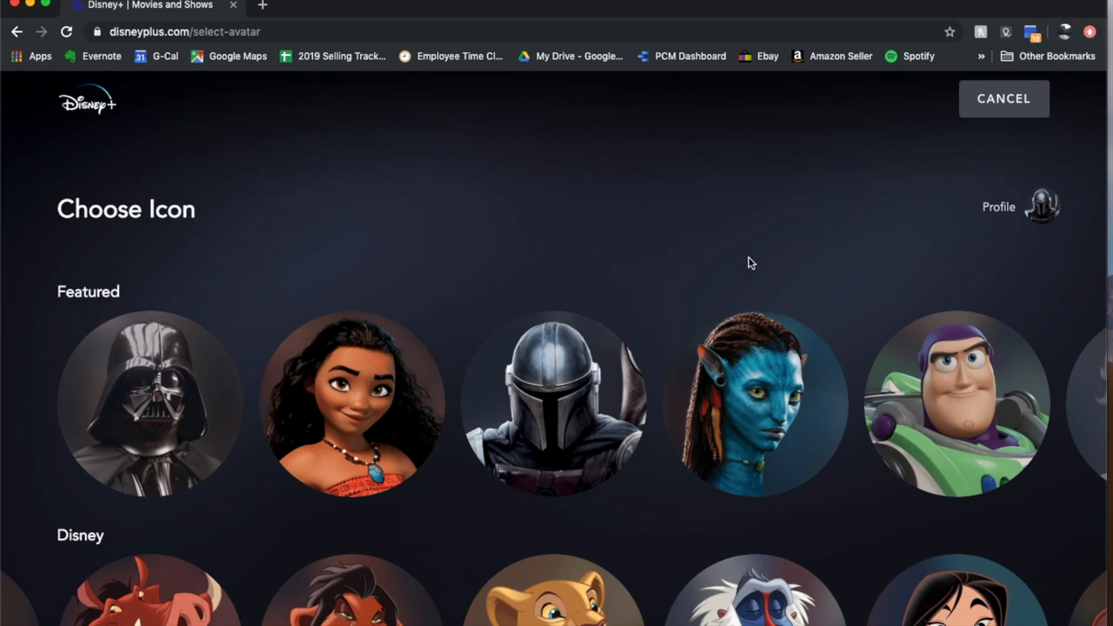